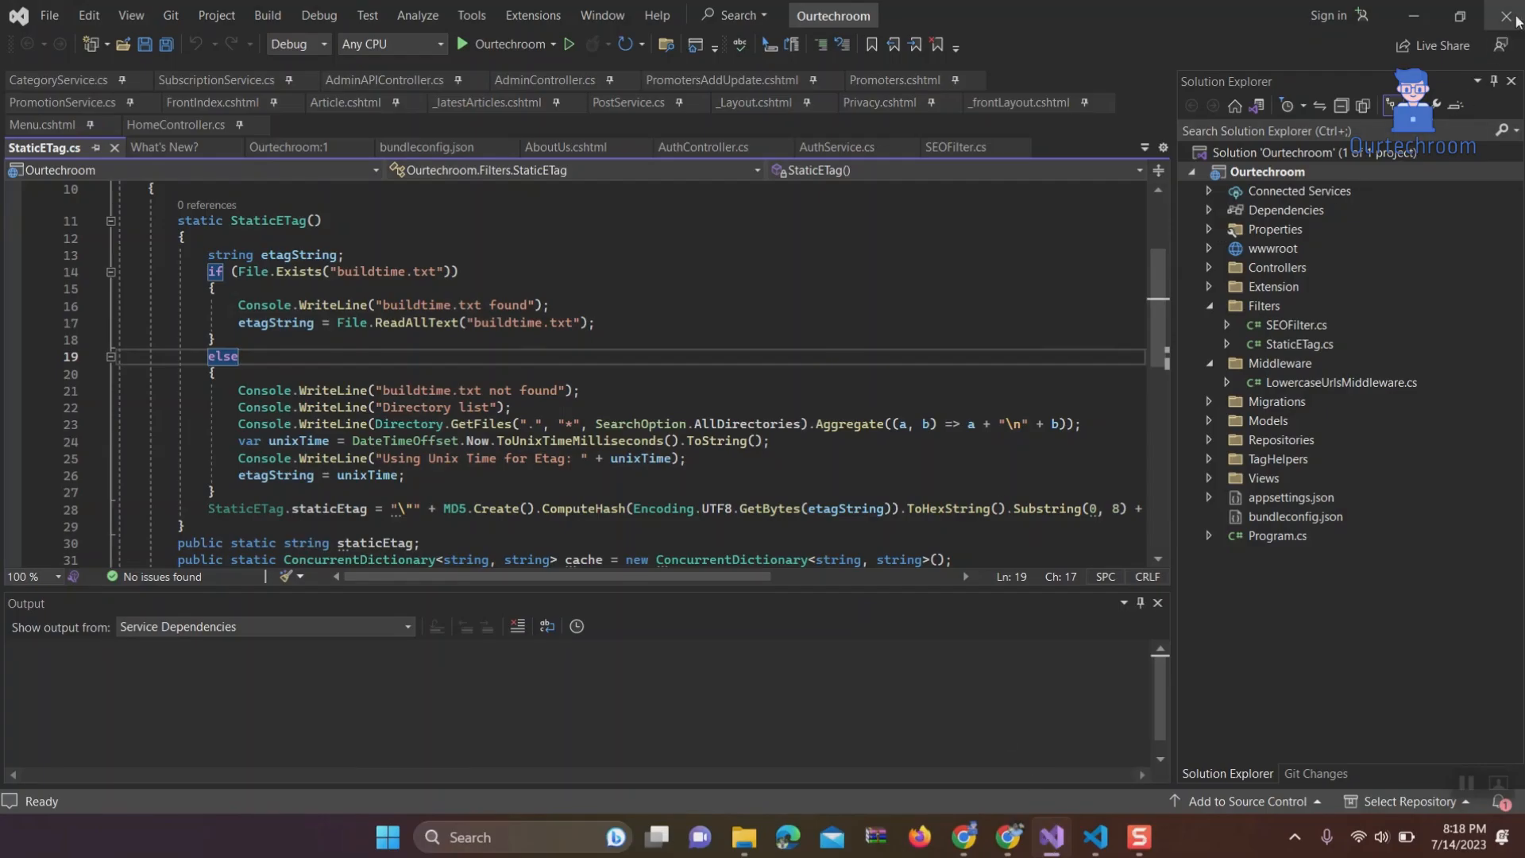
Close Visual Studio 2022 with the Ourtechroom solution open, returning to This PC
click(766, 836)
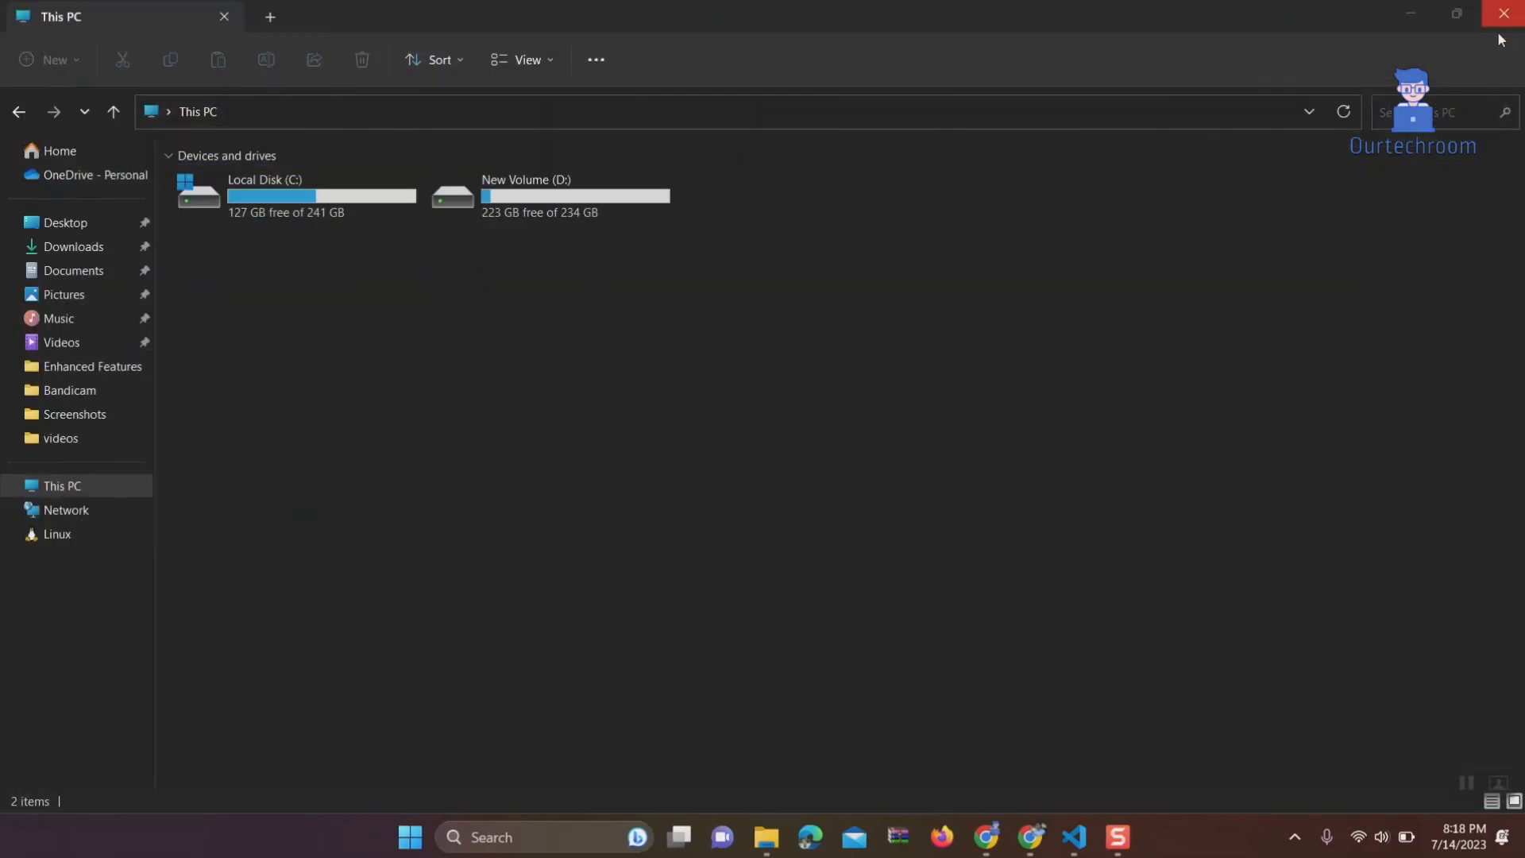
Search Windows for 'visual studio' and launch Visual Studio Installer from the results
click(545, 836)
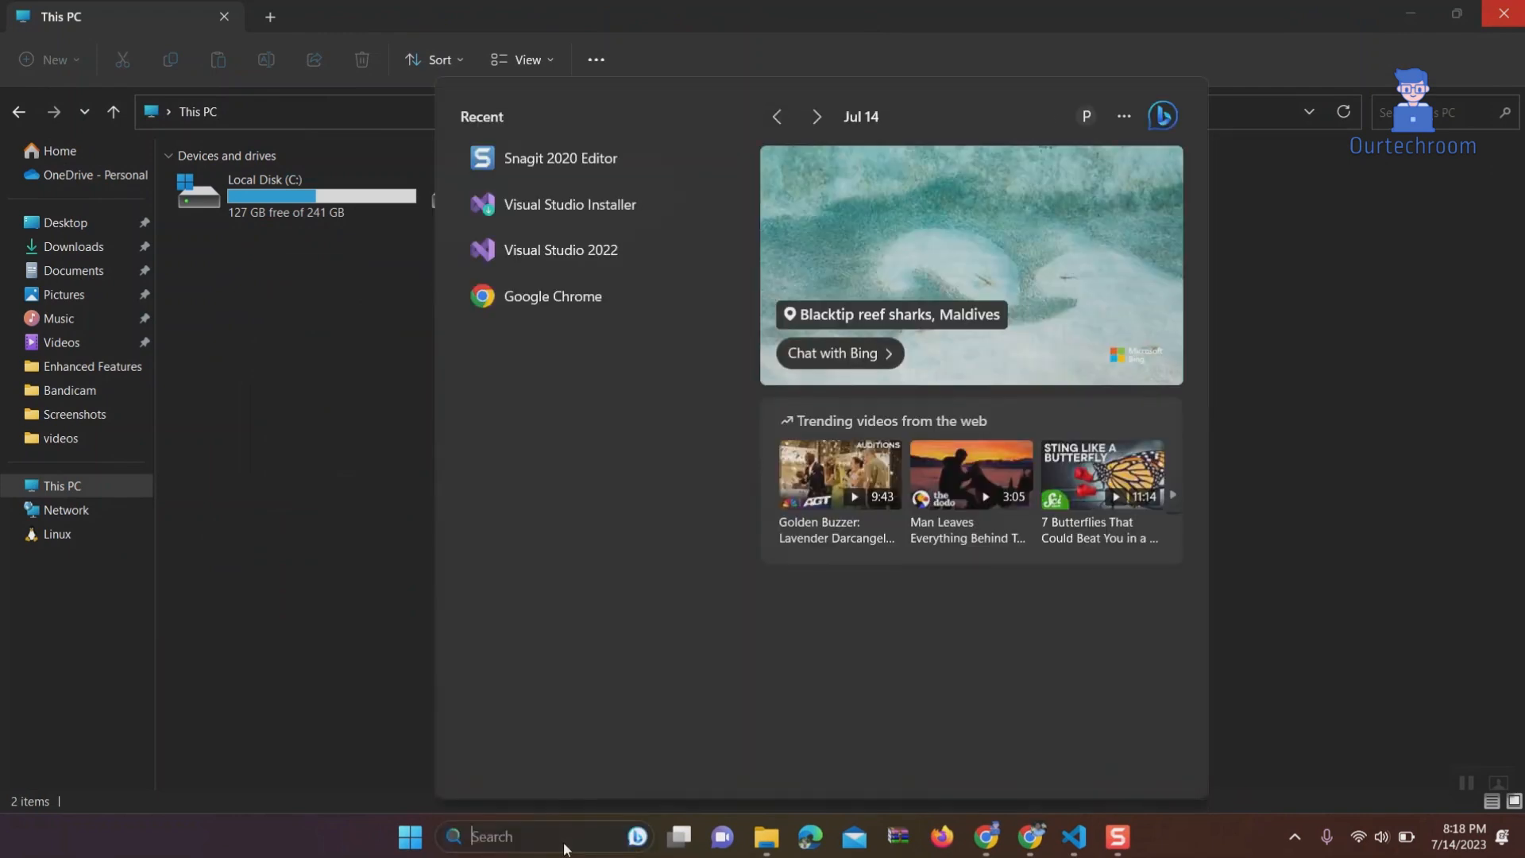
text(visual studio Code)
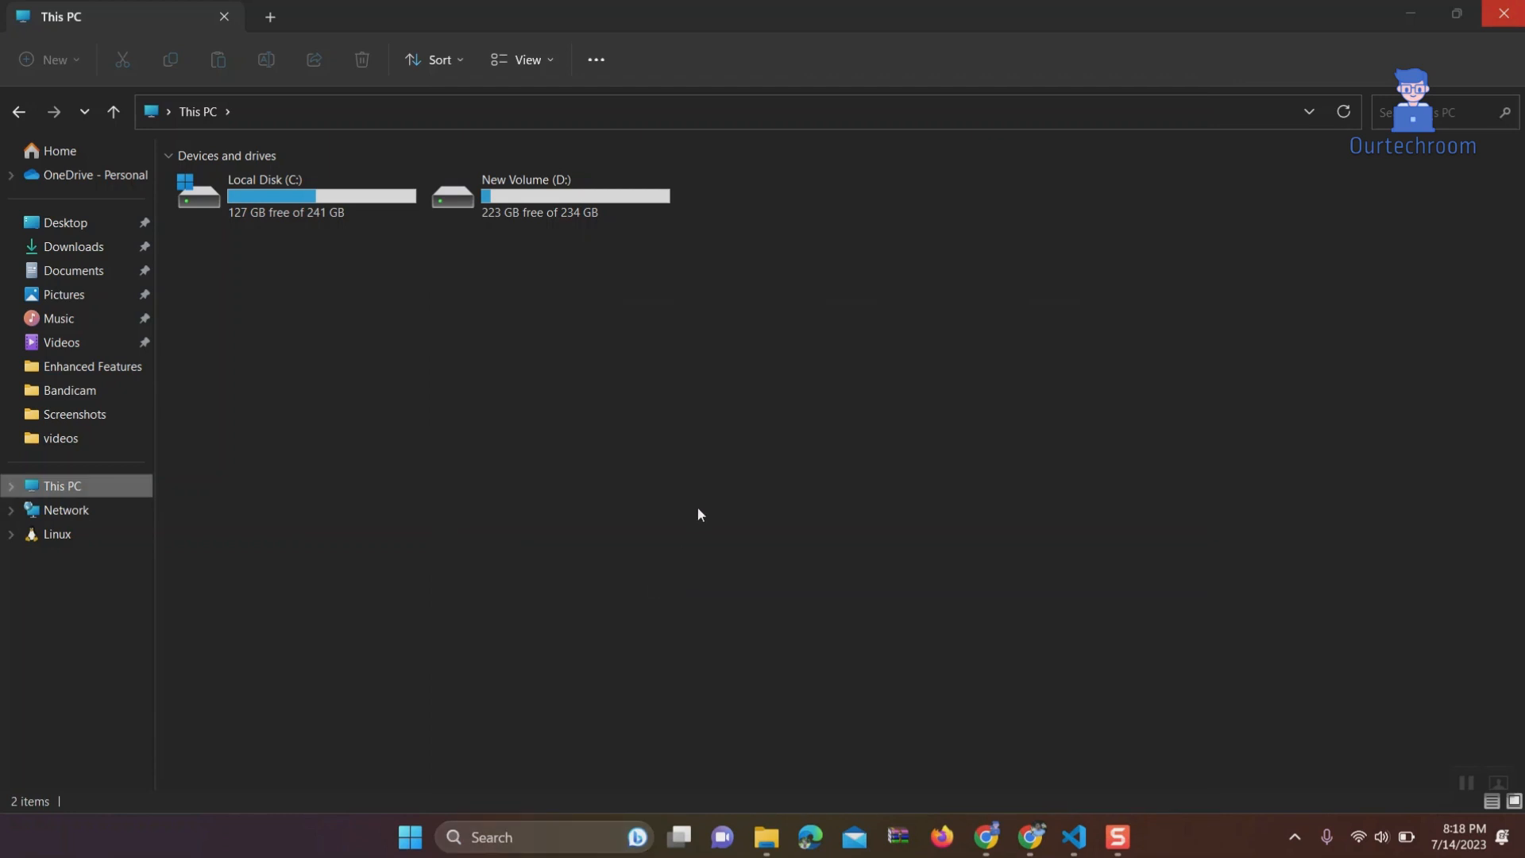
click(1136, 844)
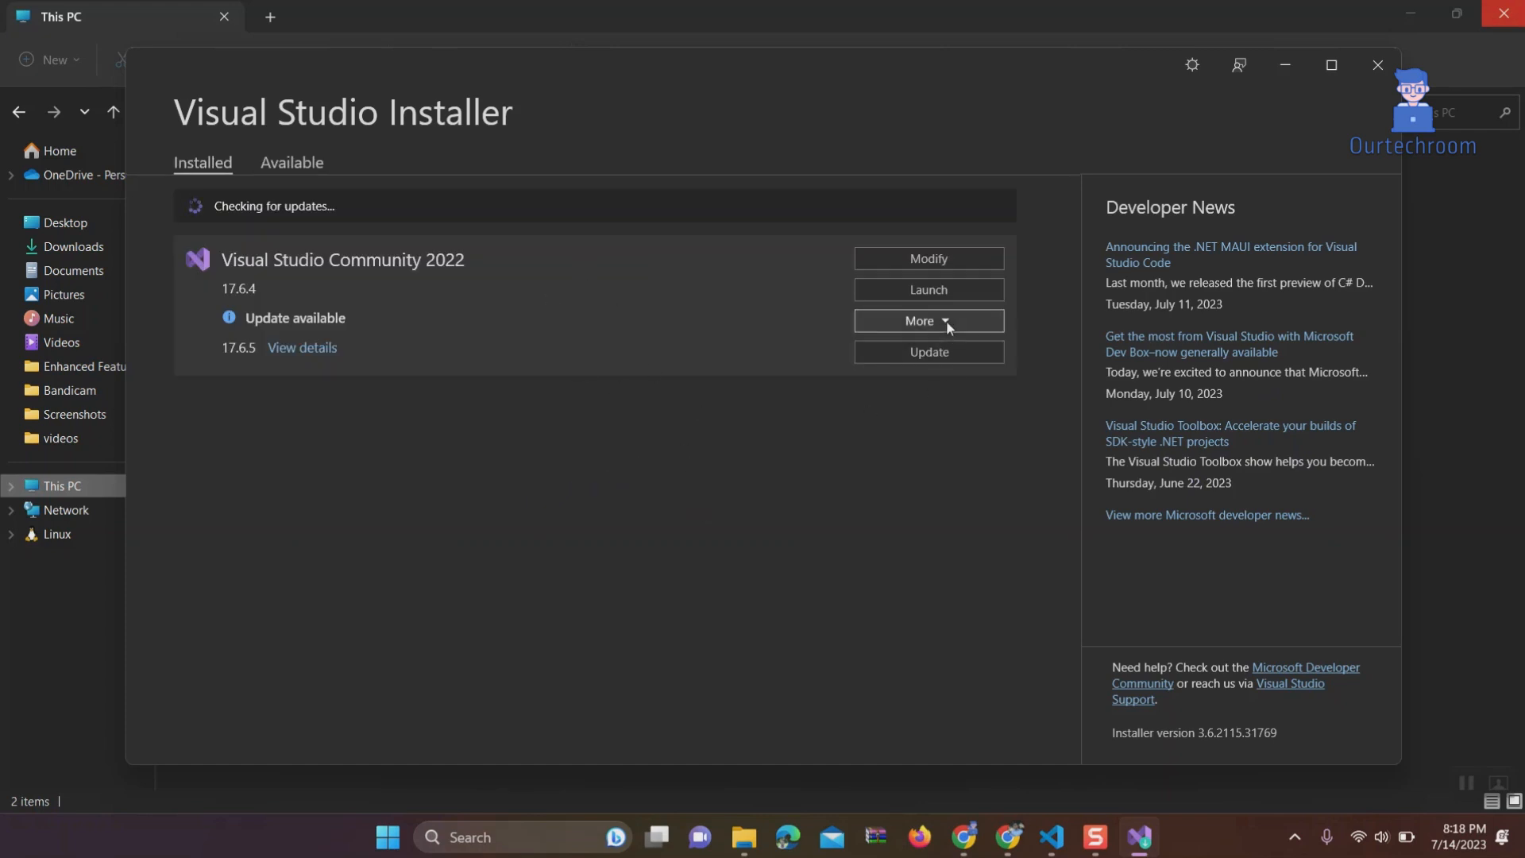
Choose Repair from the More menu on the Visual Studio Community 2022 card
click(927, 321)
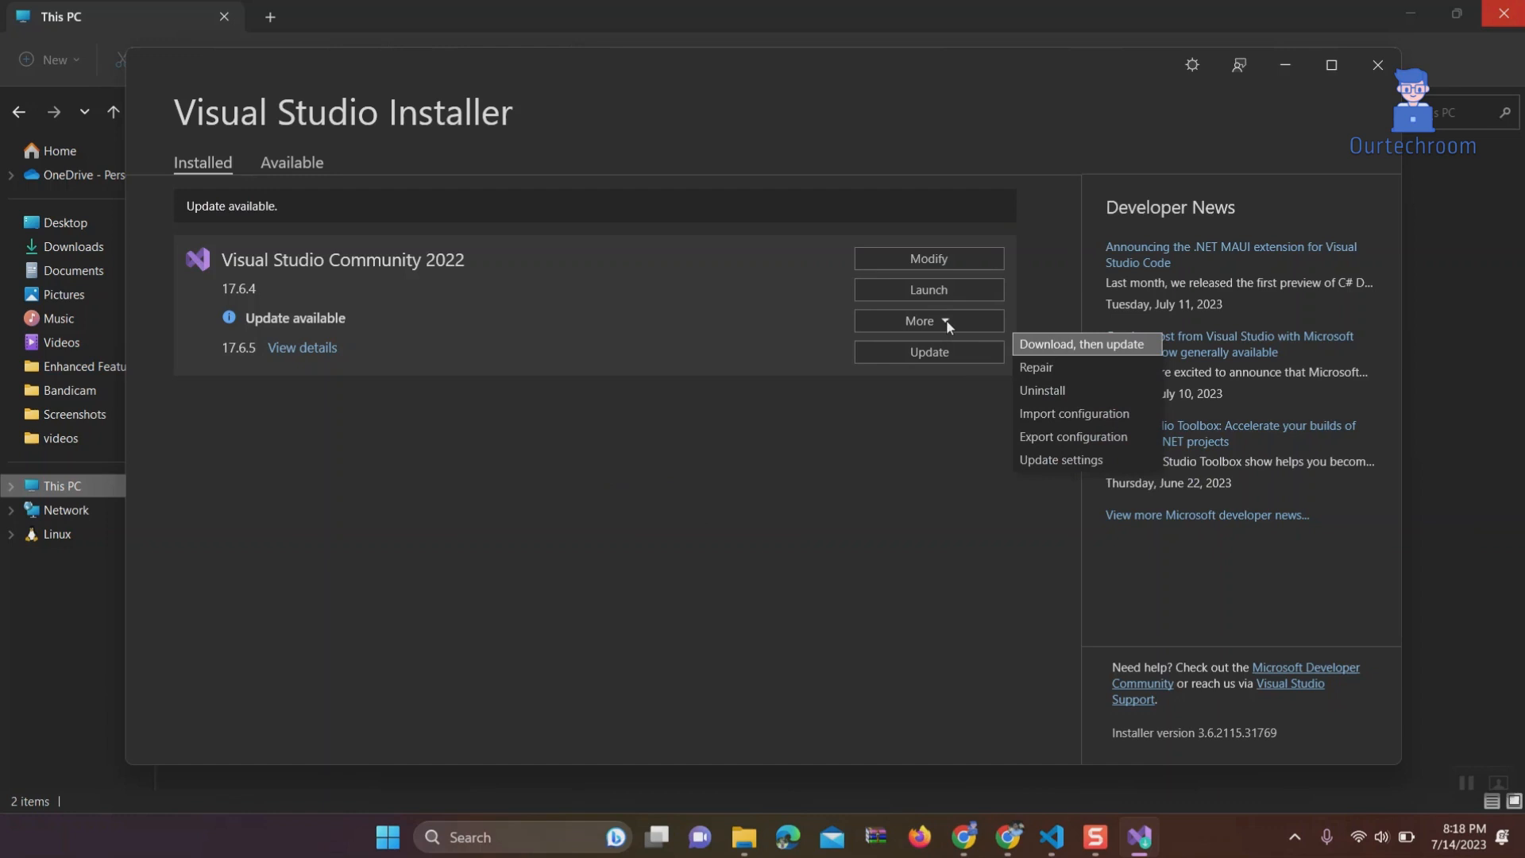
click(1036, 367)
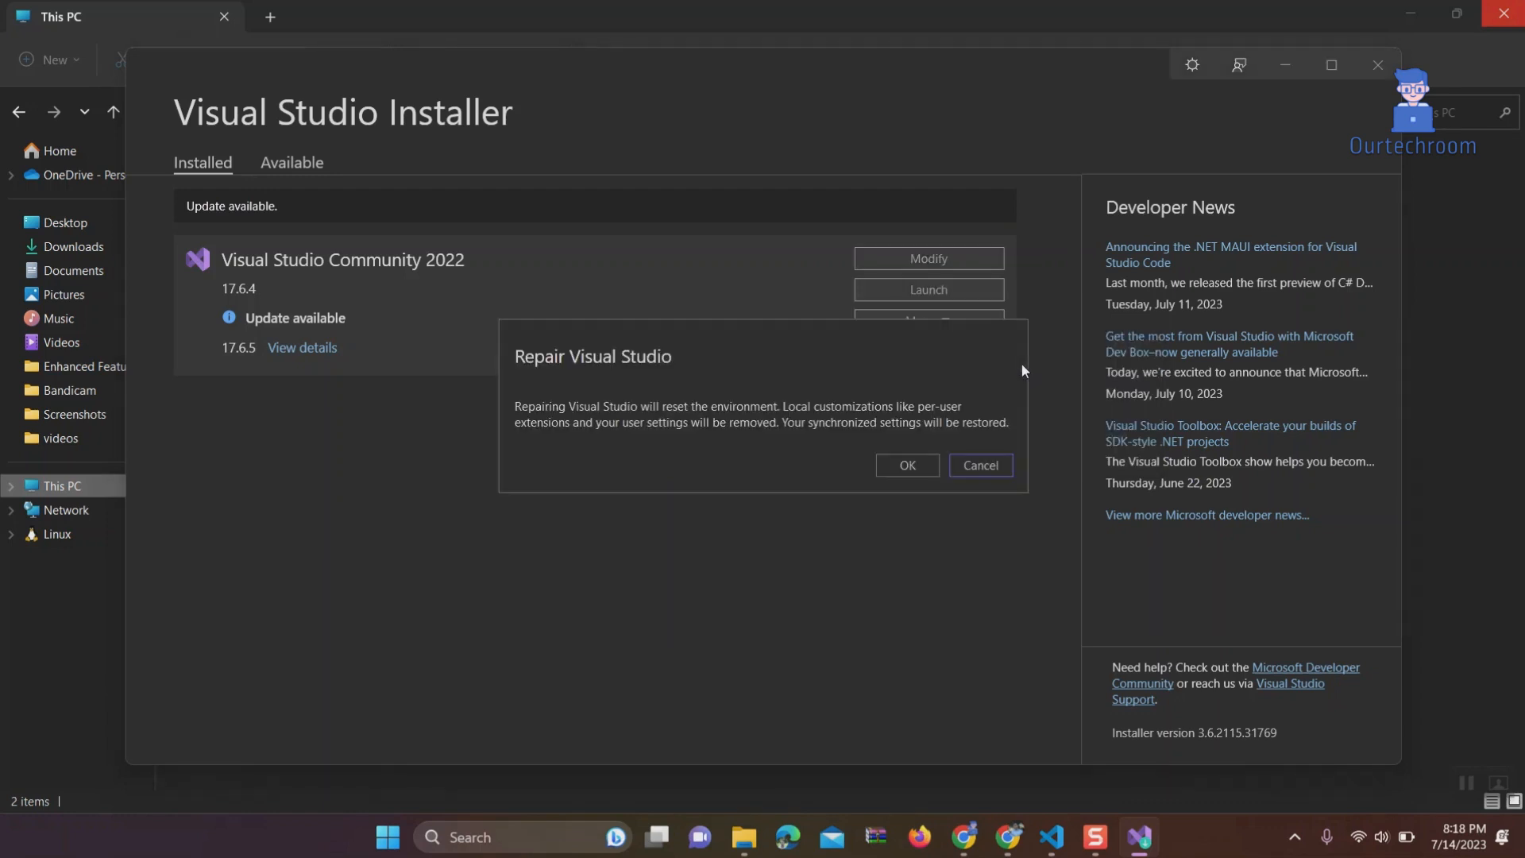
mouse_move(640, 417)
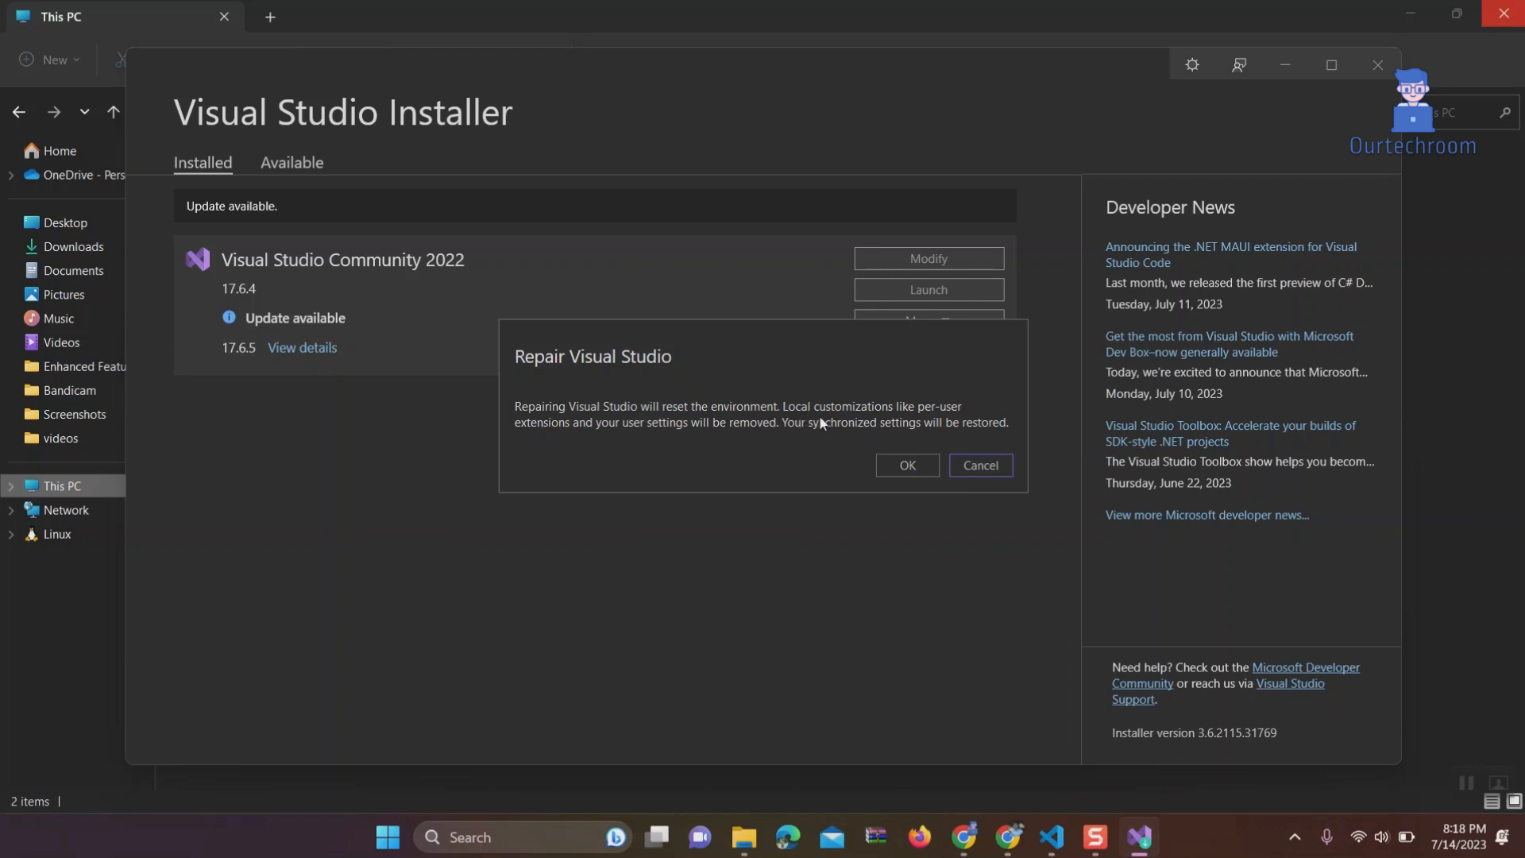
mouse_move(778, 442)
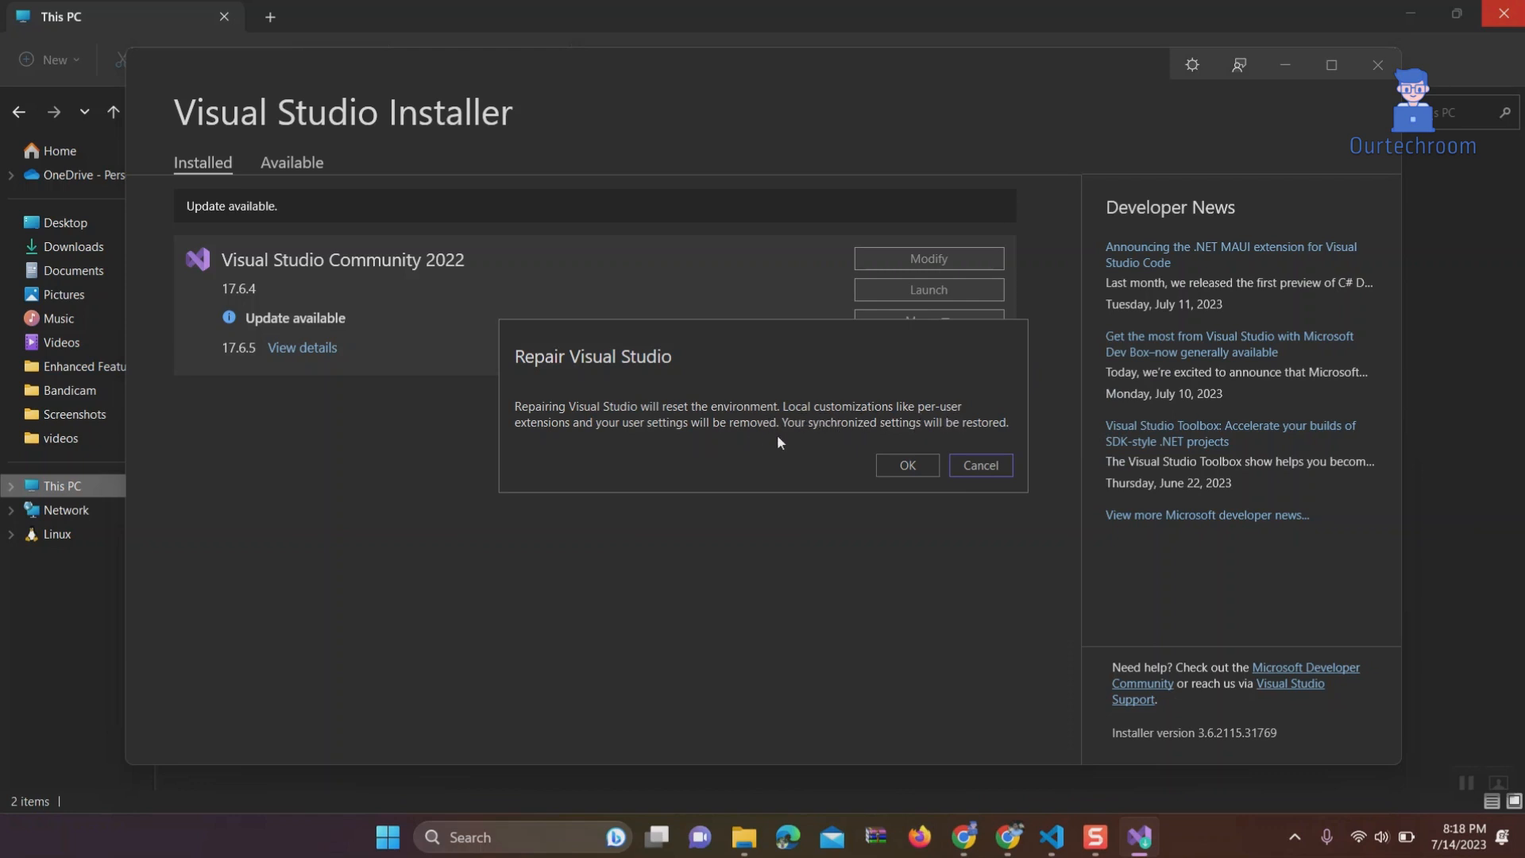
mouse_move(767, 470)
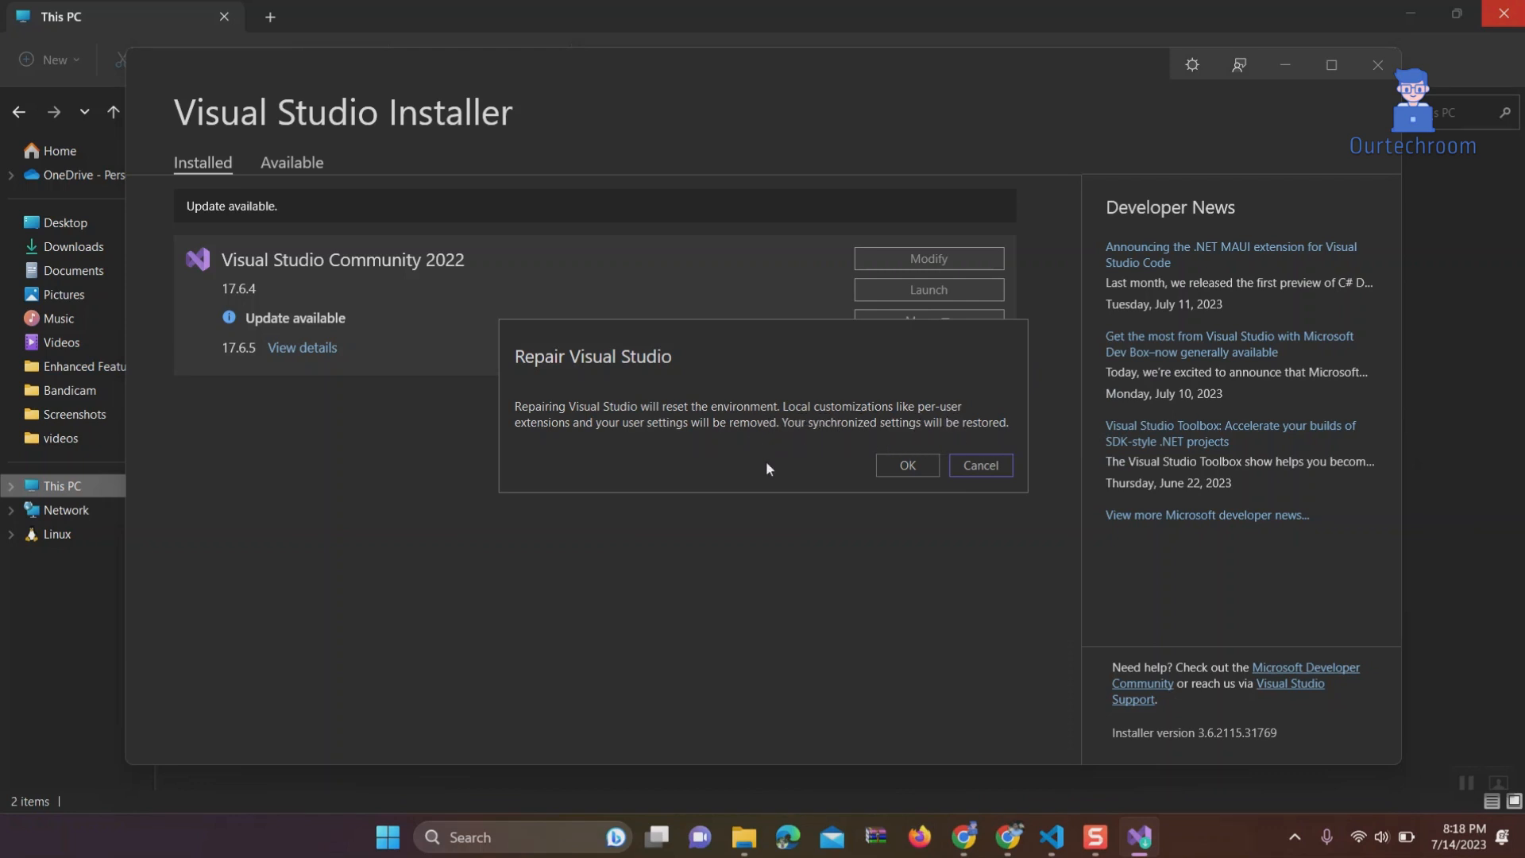
Confirm the Repair Visual Studio warning with OK so package verification starts
click(905, 465)
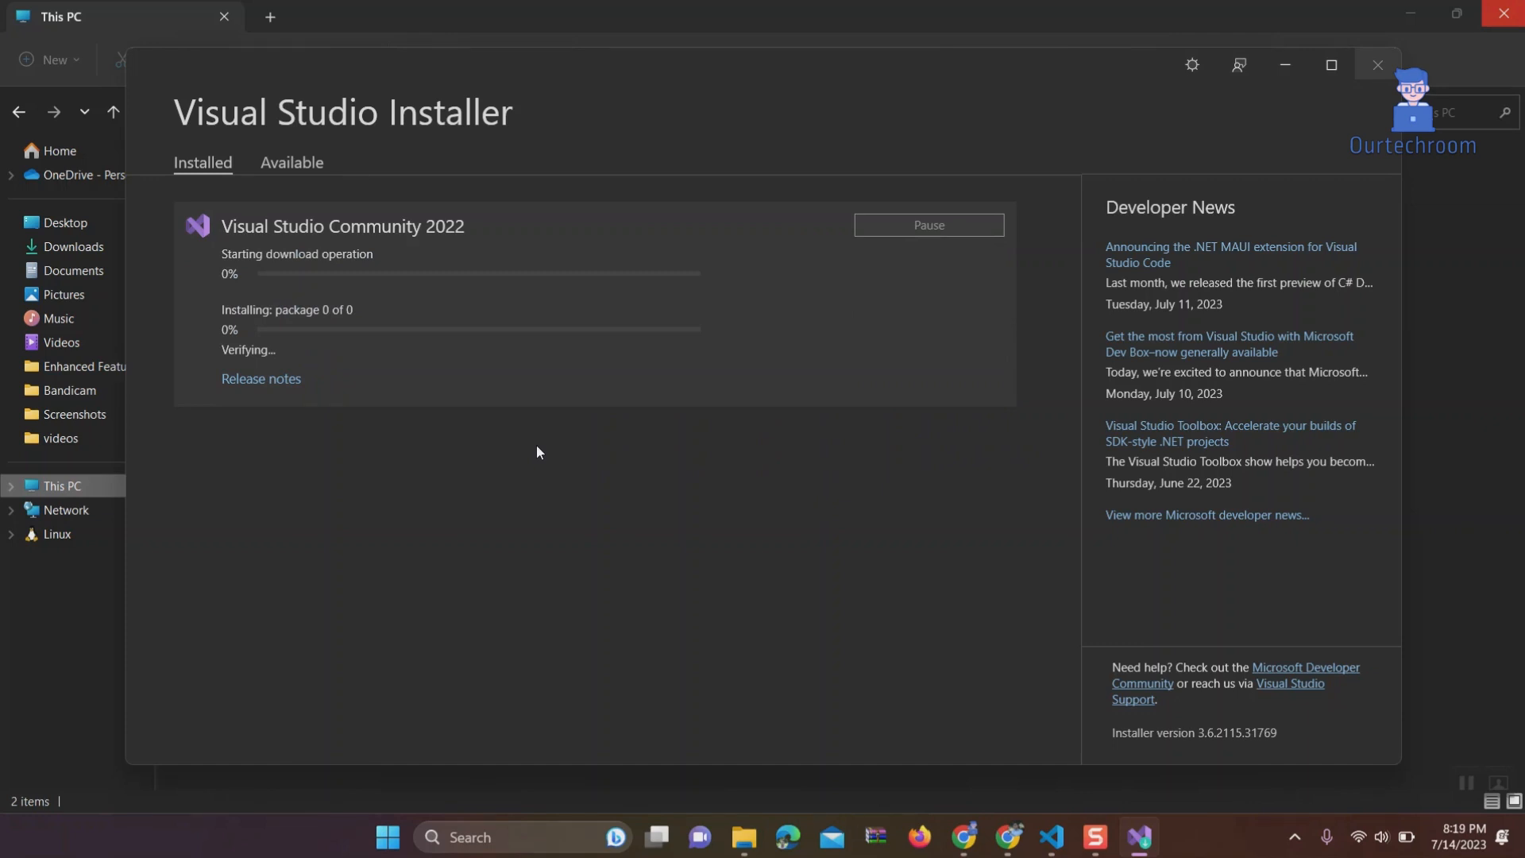
mouse_move(523, 458)
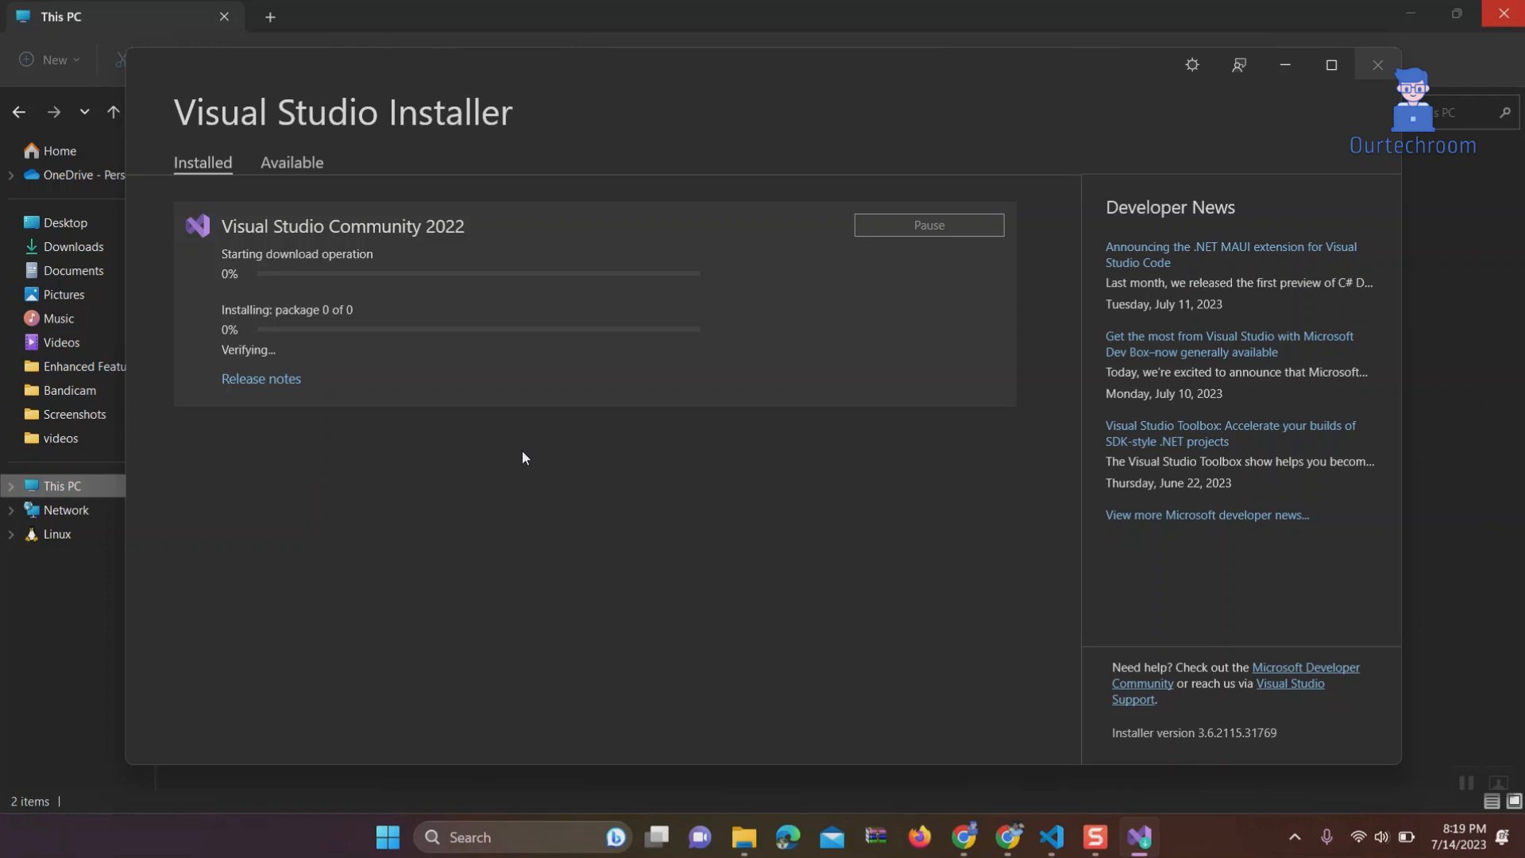